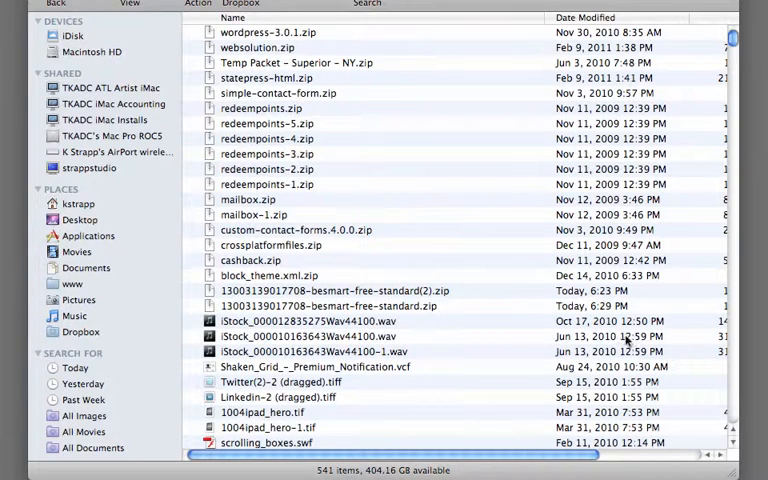
{"action": "mouse_move", "coordinate": [188, 172]}
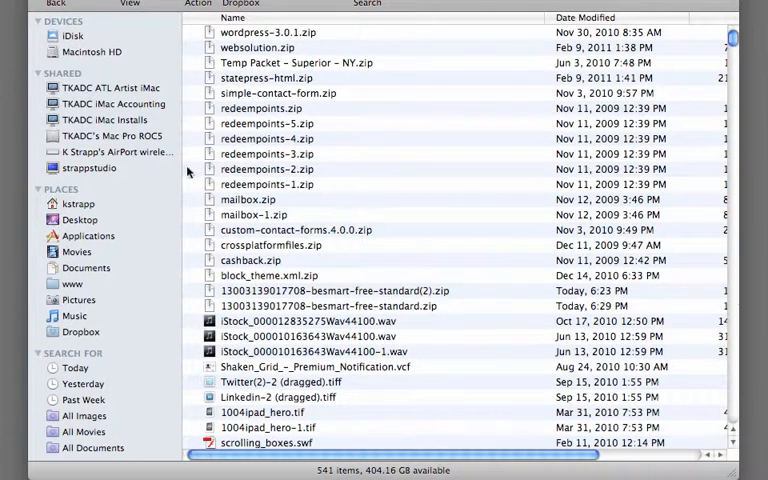
- Extract the besmart-free-standard zip from Downloads onto the desktop
{"action": "left_click", "coordinate": [350, 304]}
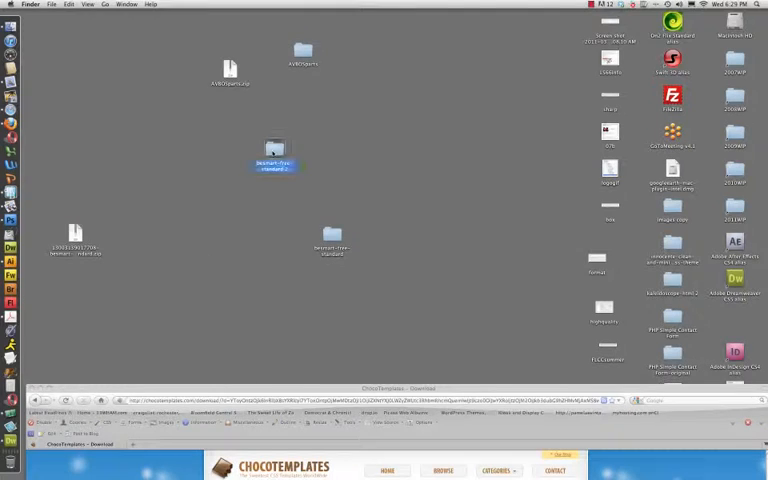
- Expand the html folder in besmart-free-standard 2 to confirm css, js and index.html, then collapse it
{"action": "double_click", "coordinate": [276, 148]}
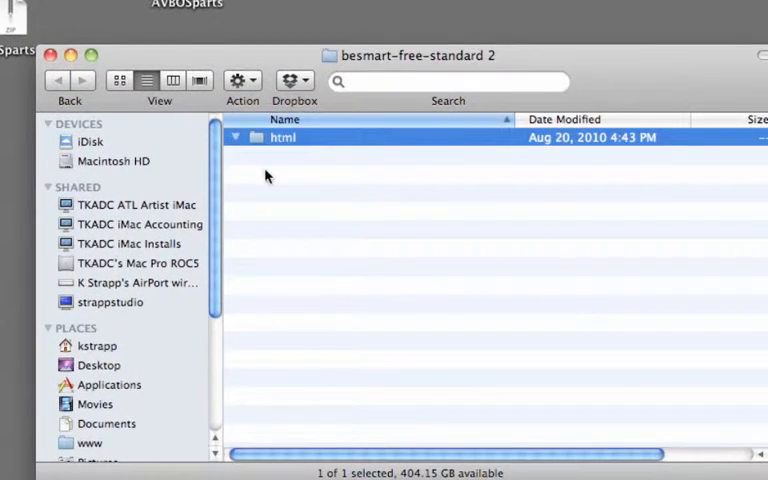
{"action": "left_click", "coordinate": [236, 136]}
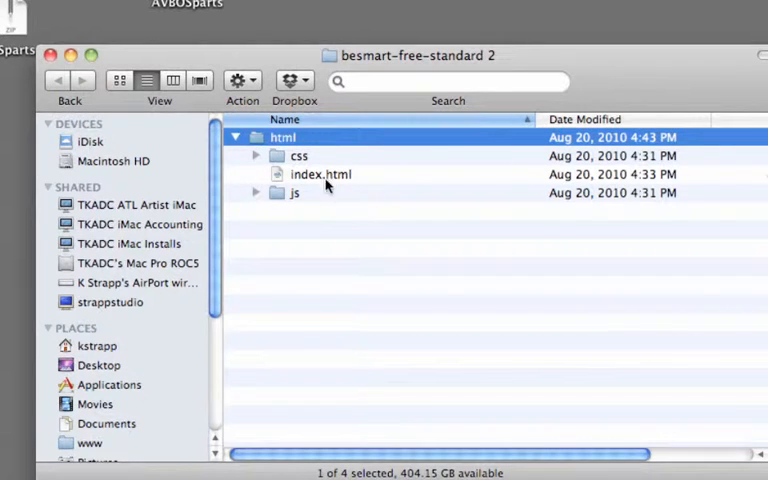
{"action": "mouse_move", "coordinate": [232, 148]}
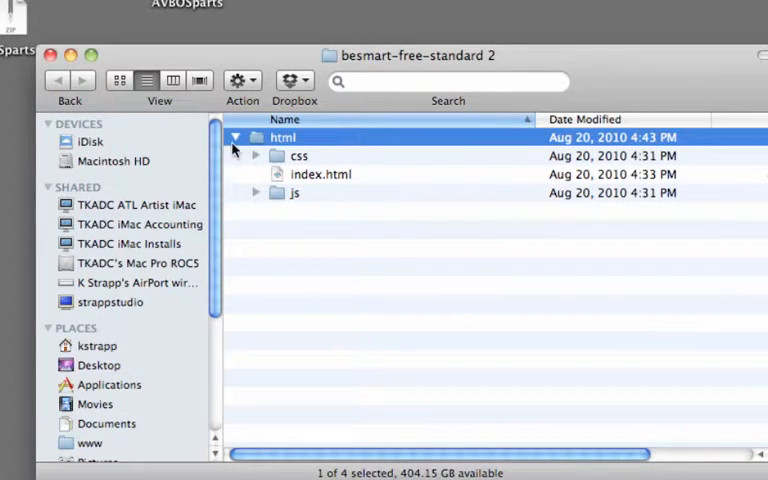
{"action": "left_click", "coordinate": [236, 136]}
{"action": "type", "text": "a"}
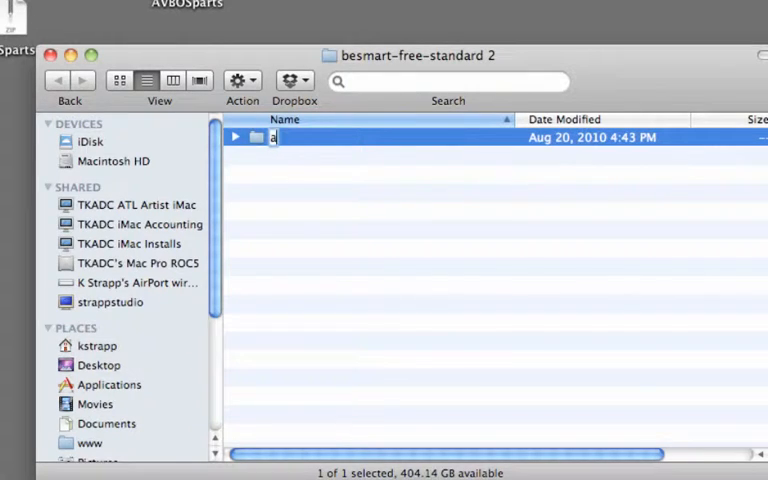
{"action": "type", "text": "vbos"}
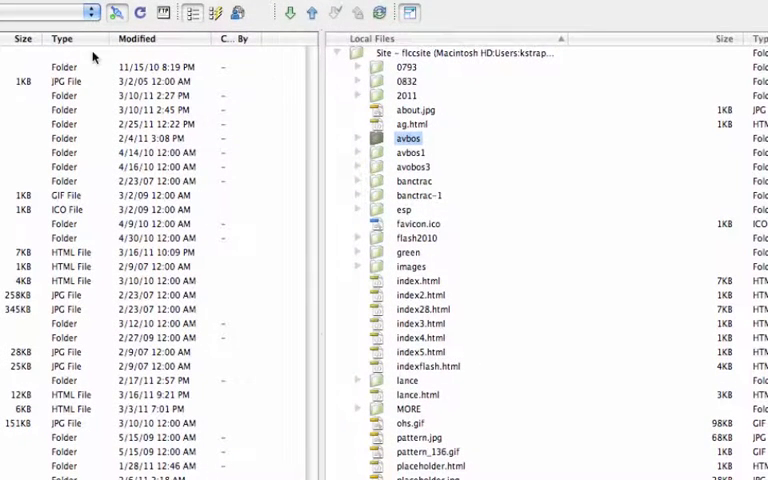
- Put the local avbos folder to the remote server from the Files panel
{"action": "left_click", "coordinate": [408, 152]}
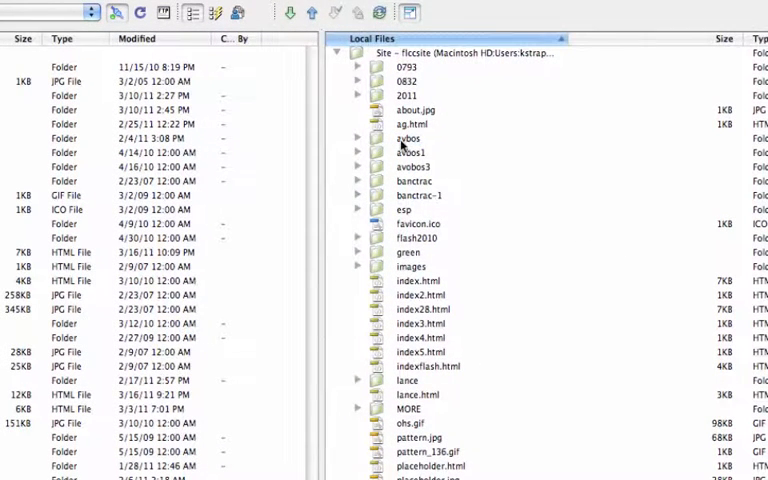
{"action": "left_click", "coordinate": [358, 138]}
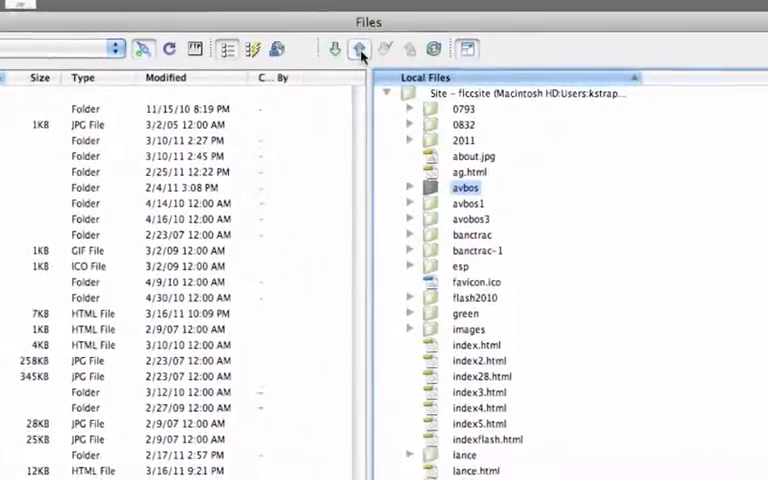
{"action": "left_click", "coordinate": [358, 48]}
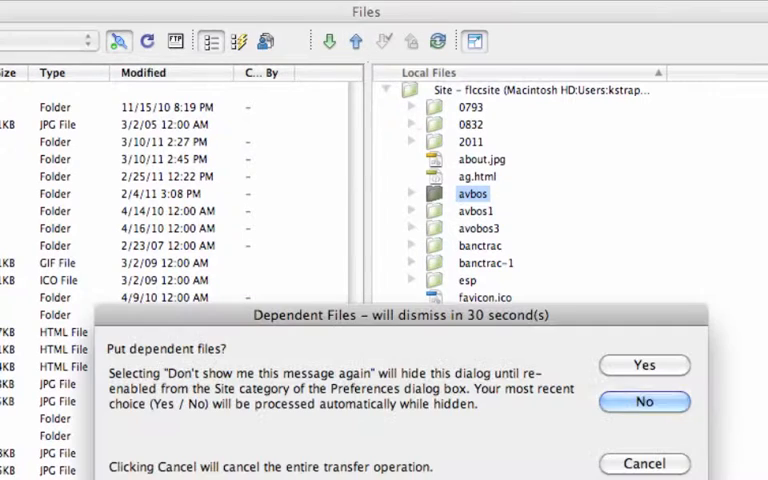